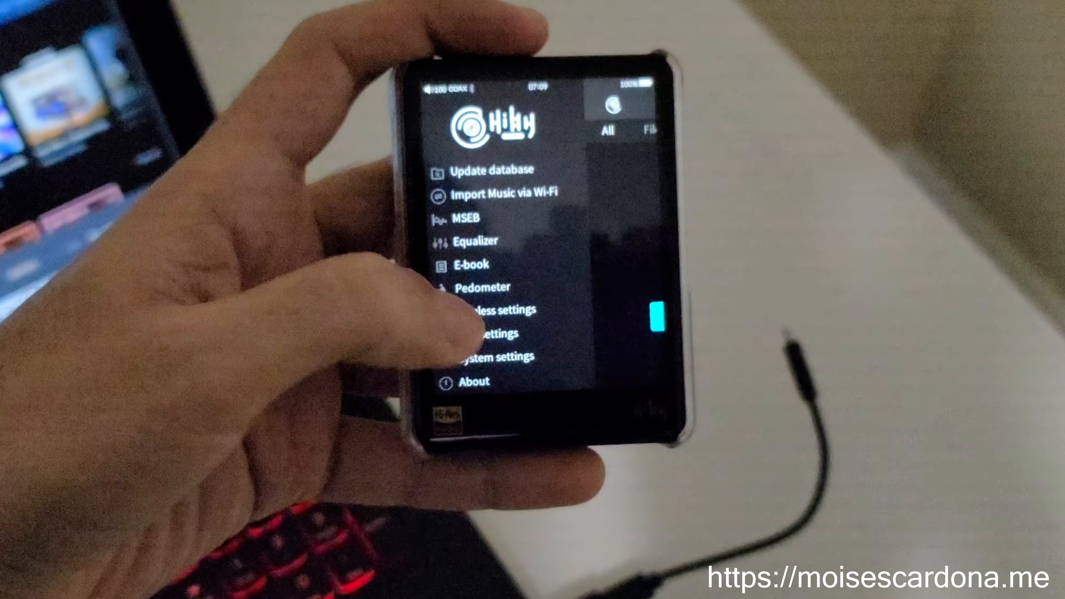
Select Headphones (HiBy R3PRO) as TIDAL's sound output device
left_click(499, 357)
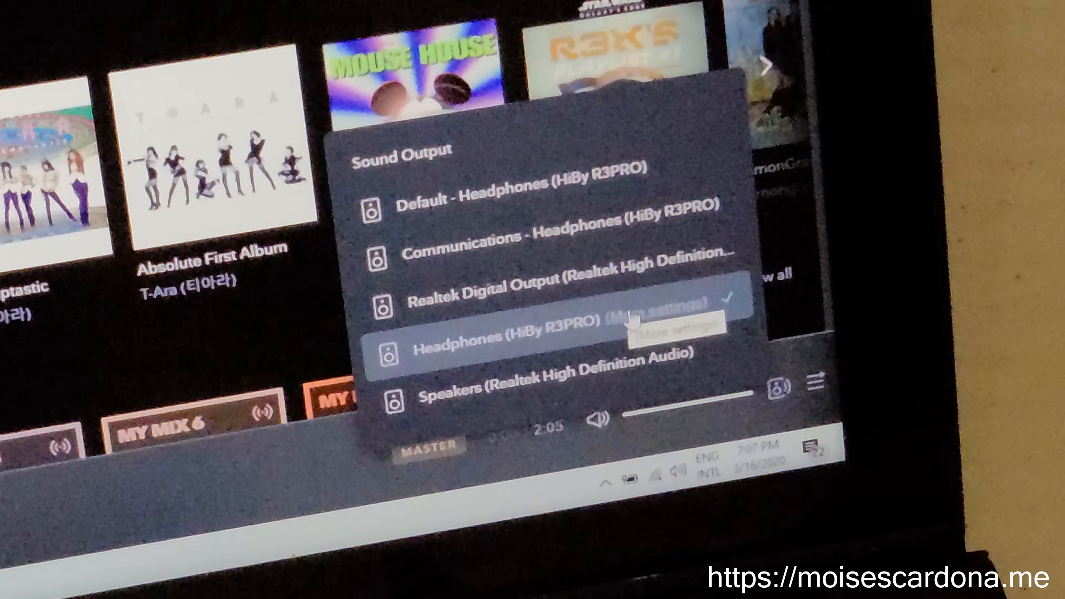
Enable Use Exclusive Mode for the HiBy R3PRO output in its extra settings
left_click(672, 329)
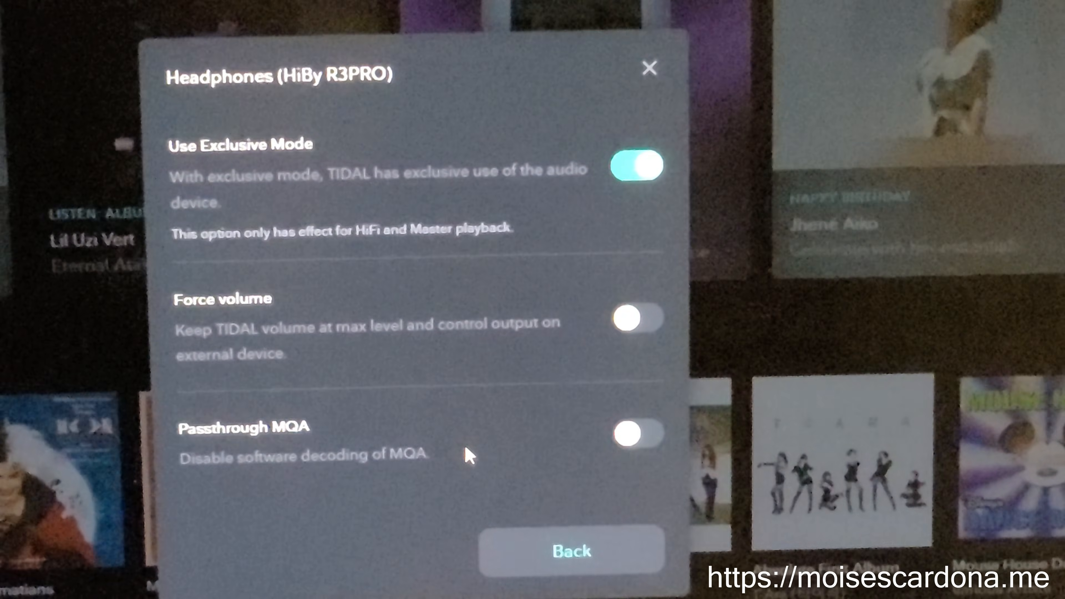
mouse_move(618, 434)
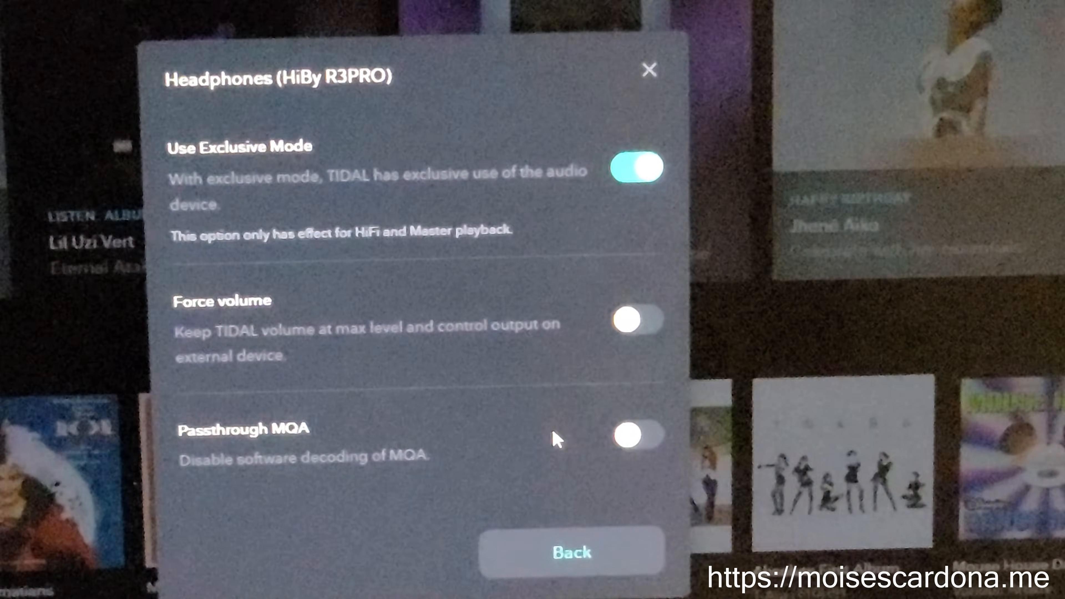
mouse_move(466, 418)
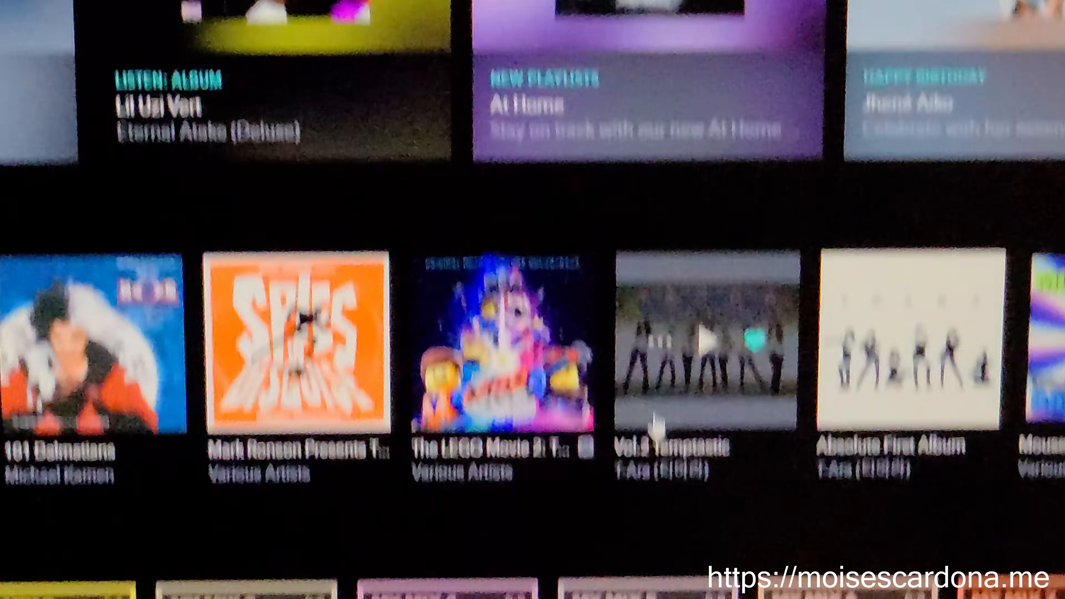
Return to the home page and browse down the album tiles
scroll("down", 3)
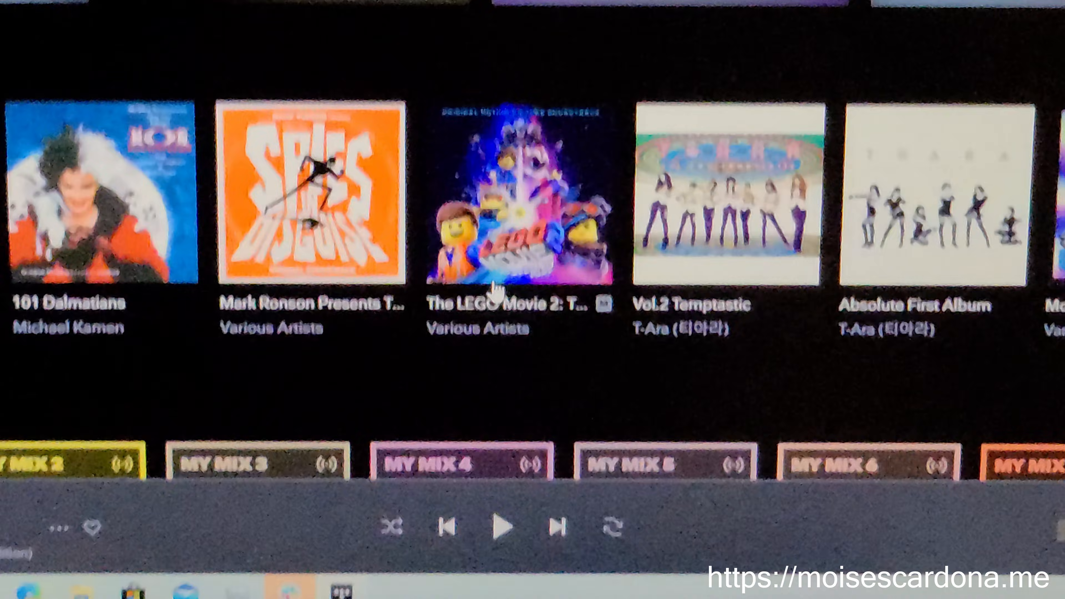